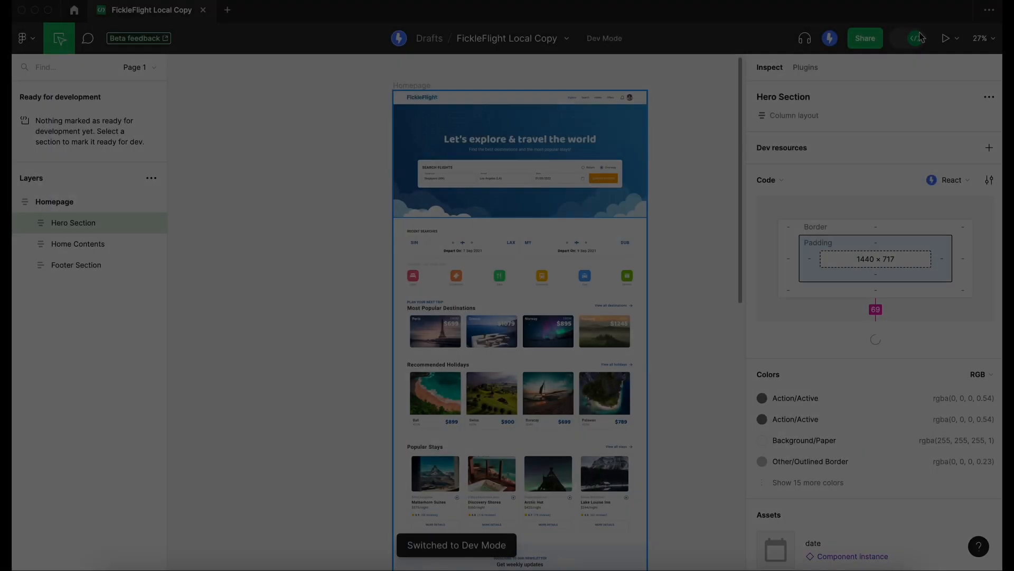
Step: Launch Locofy FREE BETA from the saved and recent plugins list
left_click(805, 68)
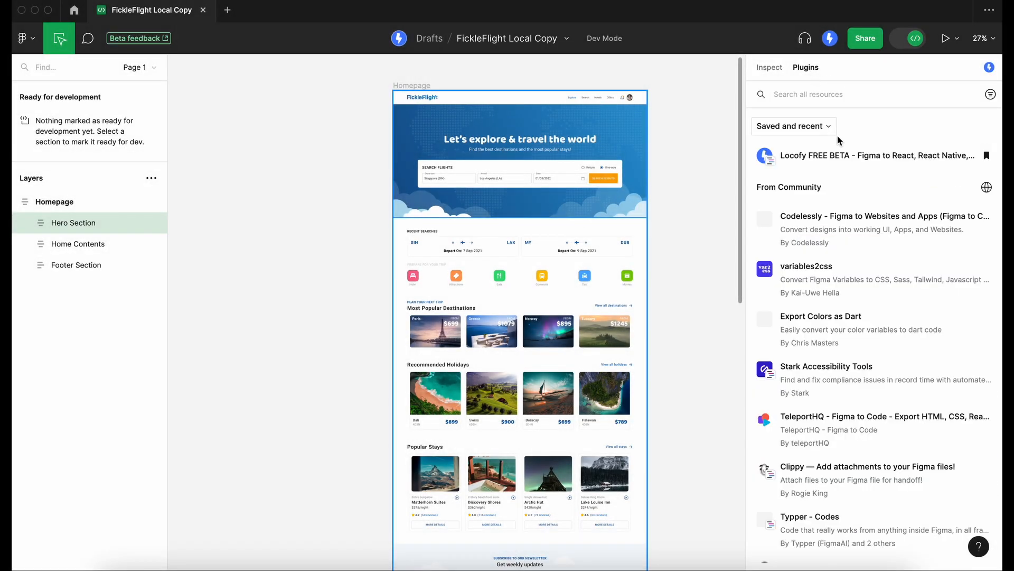
left_click(865, 155)
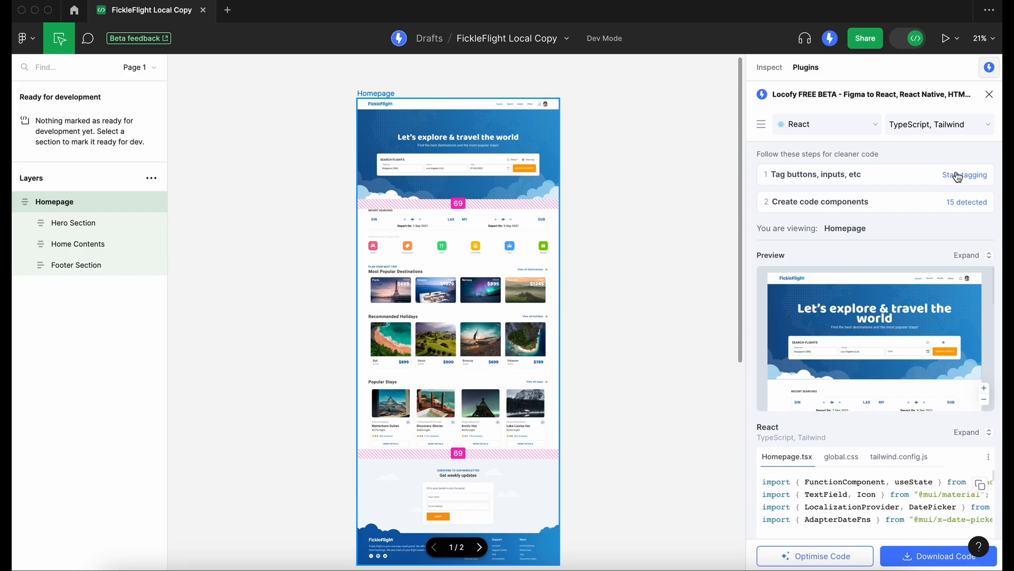
Step: Start tagging, select the Search Flights Button layer and expand the basic tags
left_click(963, 174)
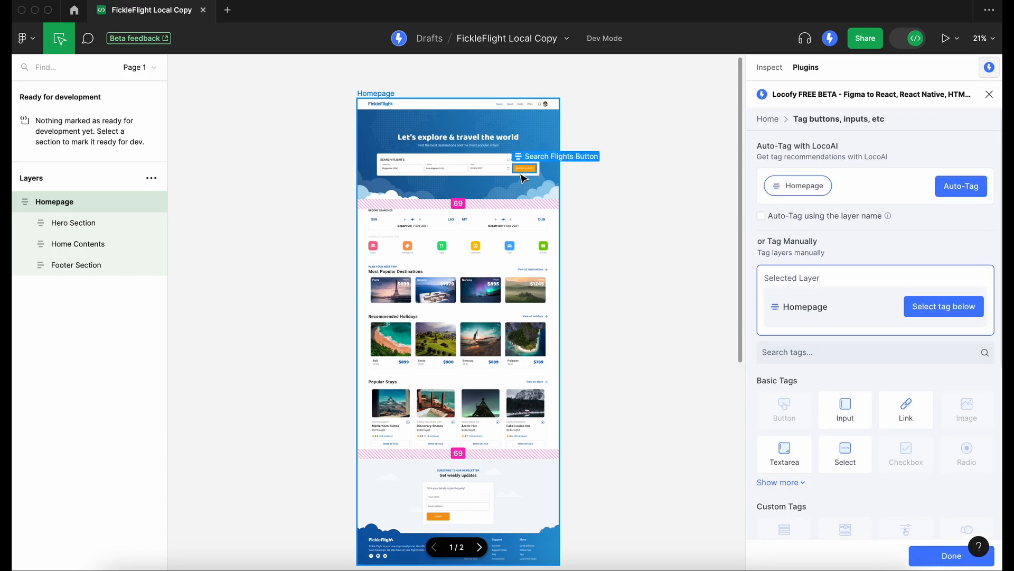
left_click(524, 168)
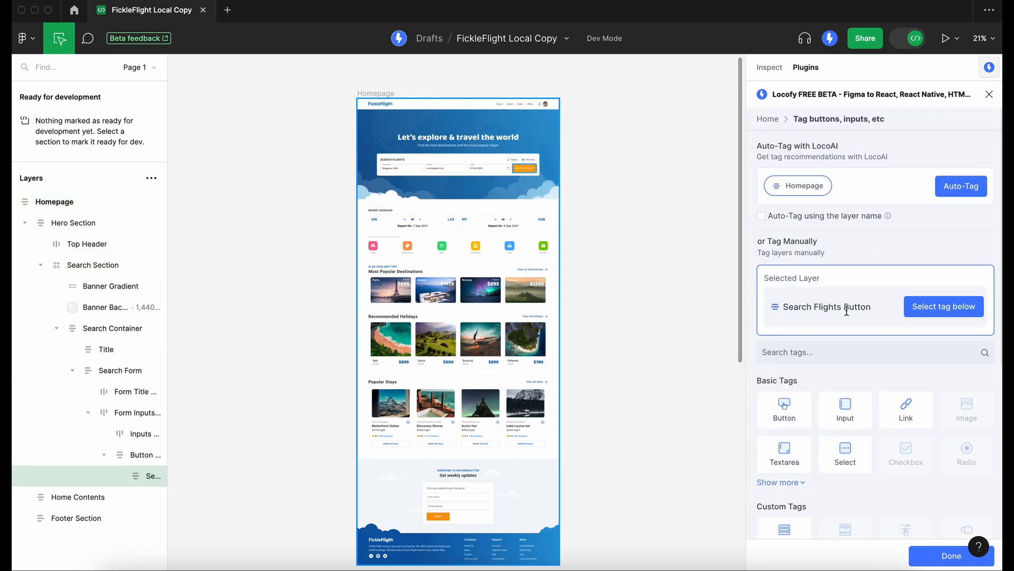
left_click(778, 482)
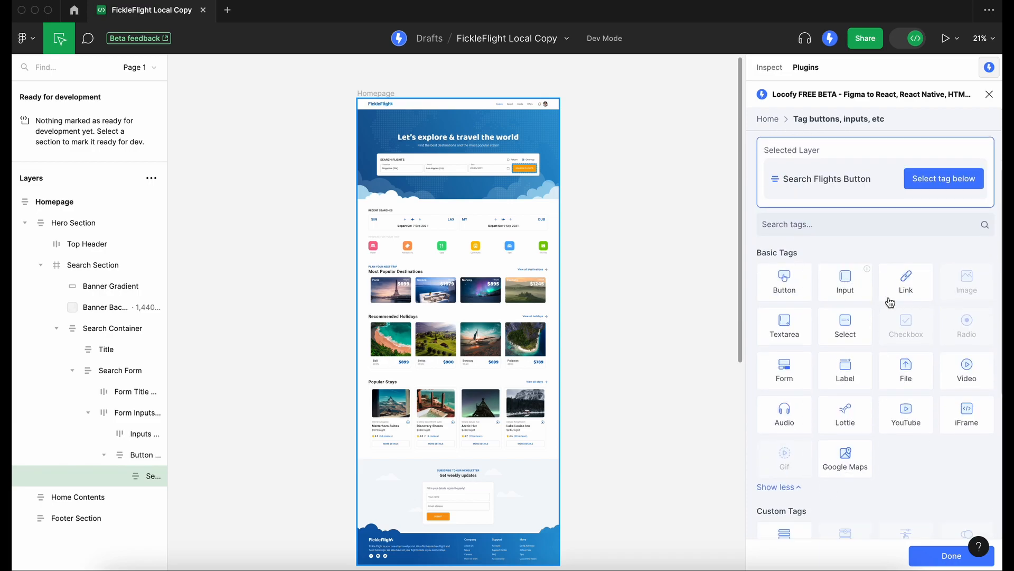
mouse_move(912, 323)
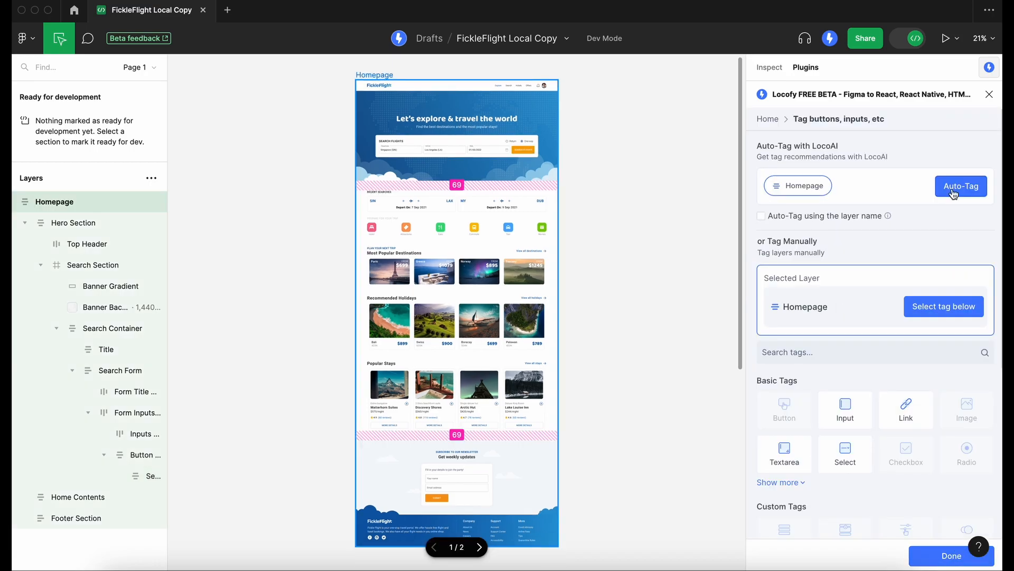
Step: Auto-tag the whole Homepage and accept the 100% match Button recommendation
left_click(961, 186)
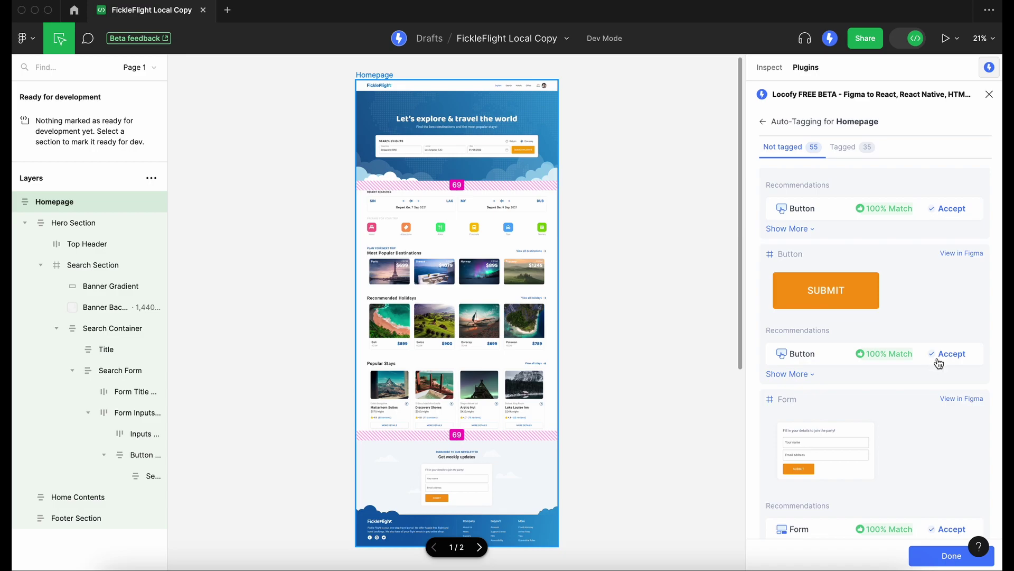
left_click(951, 352)
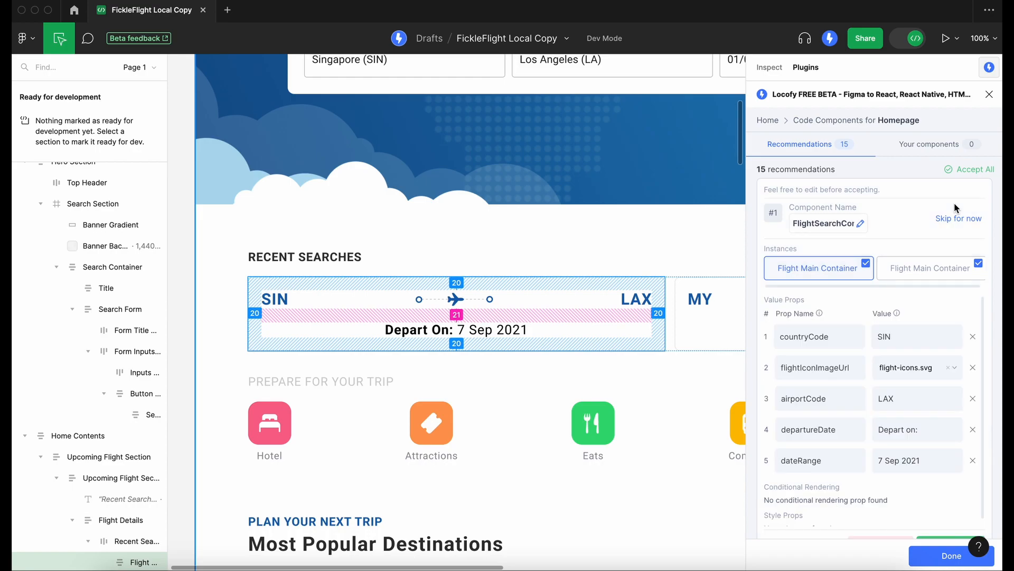
mouse_move(936, 258)
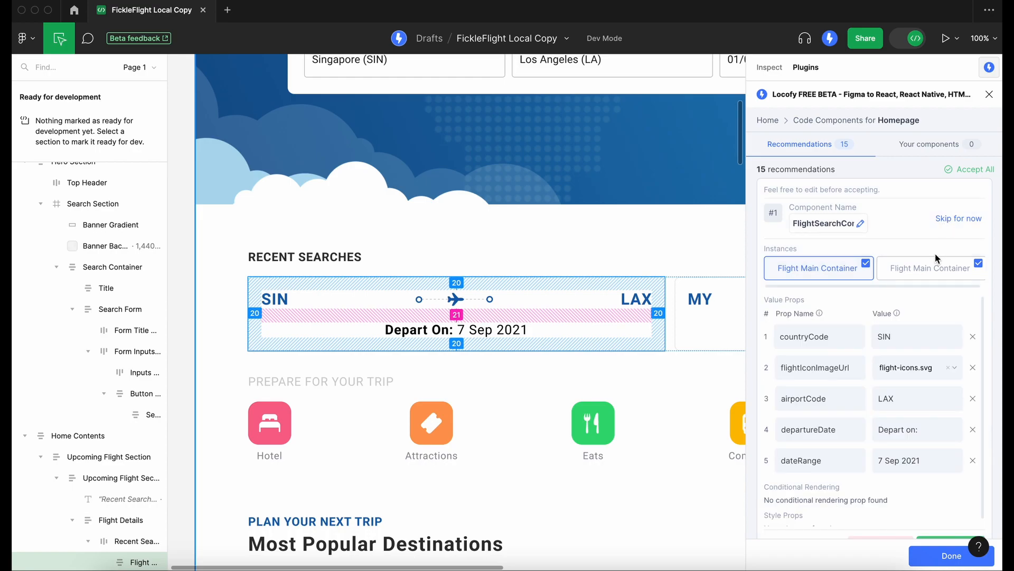
Step: Review the FlightSearchContainer recommendation's country, airport and date props
scroll("down", 3)
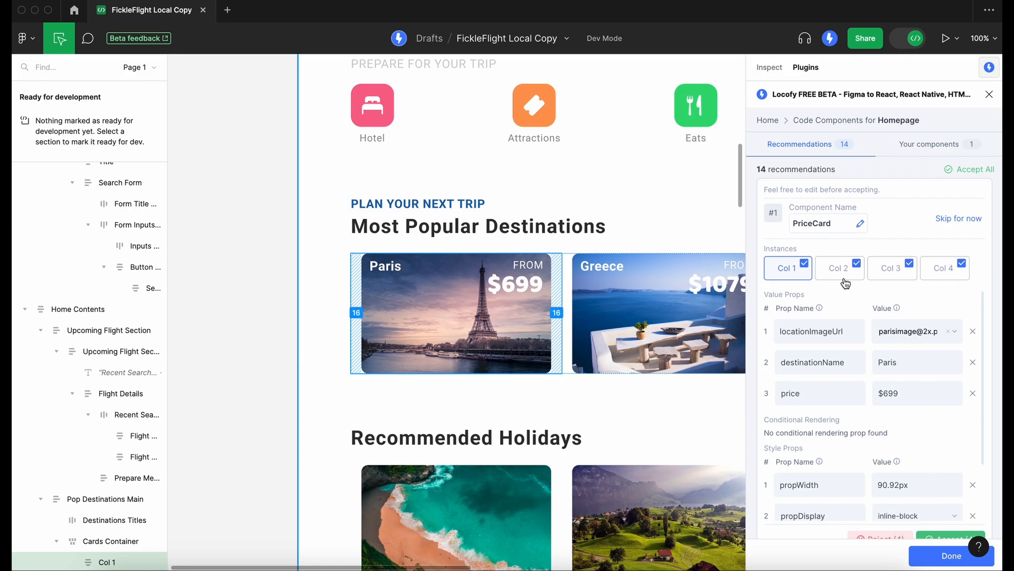
Step: Accept the PriceCard recommendation and view the two saved components
left_click(892, 268)
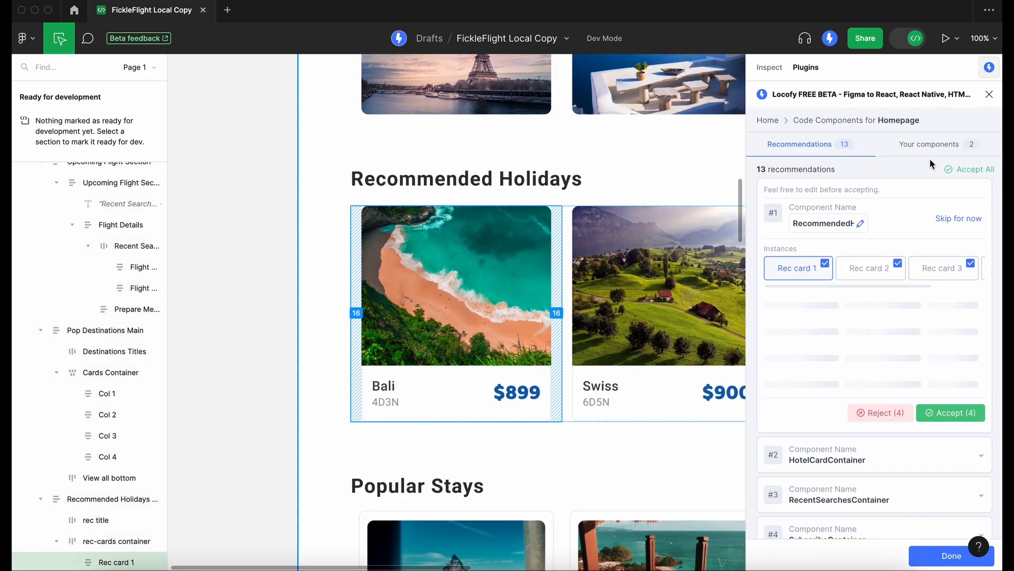
left_click(928, 144)
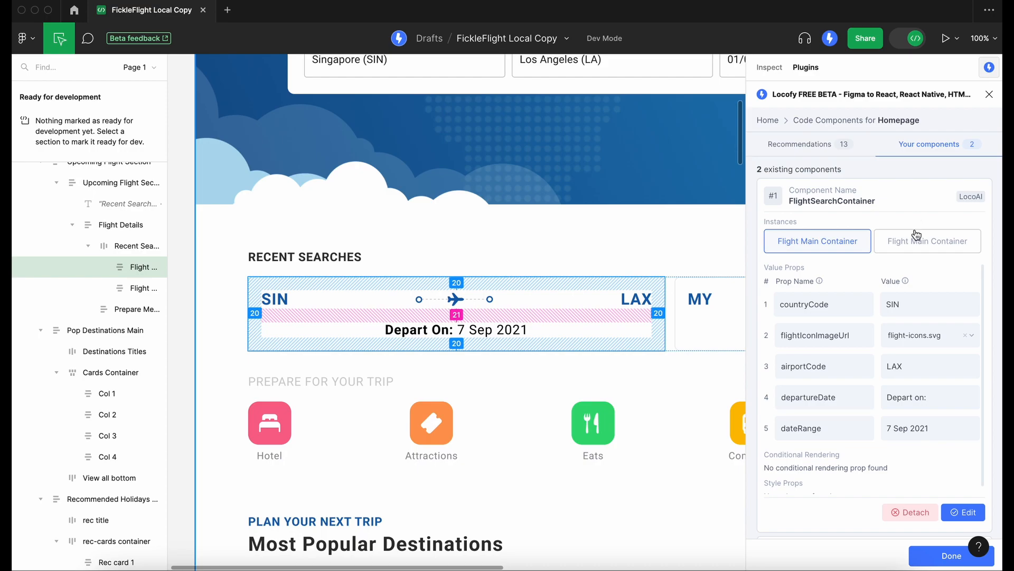